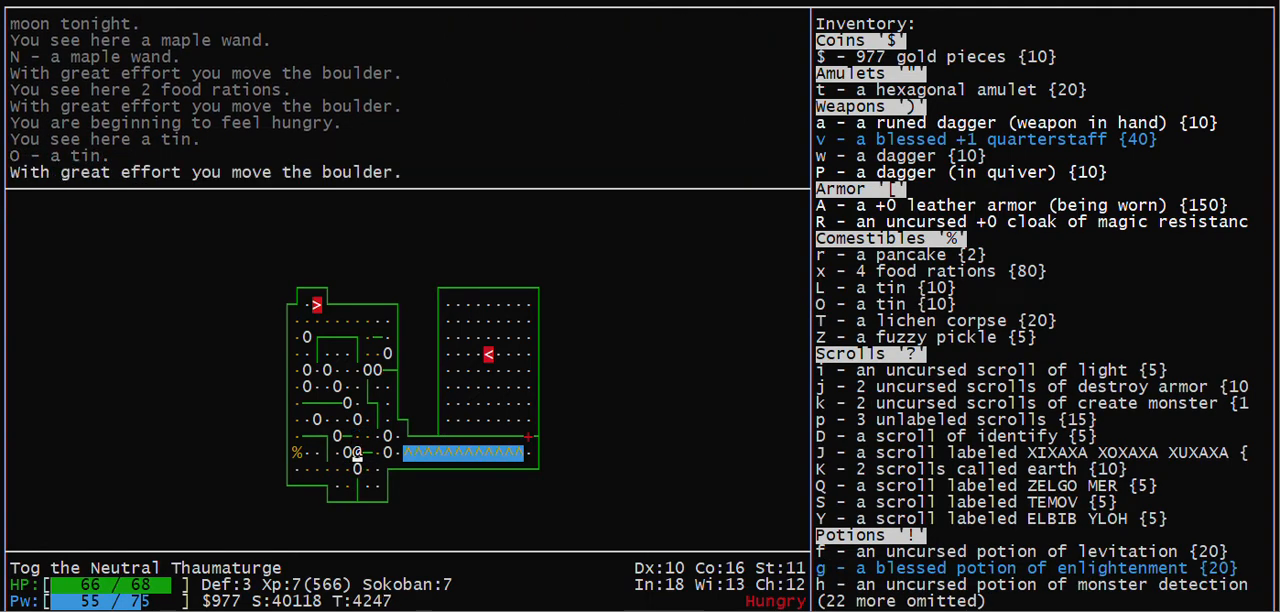
- Push two boulders east along the lower corridor so each drops into a pit
key(Down)
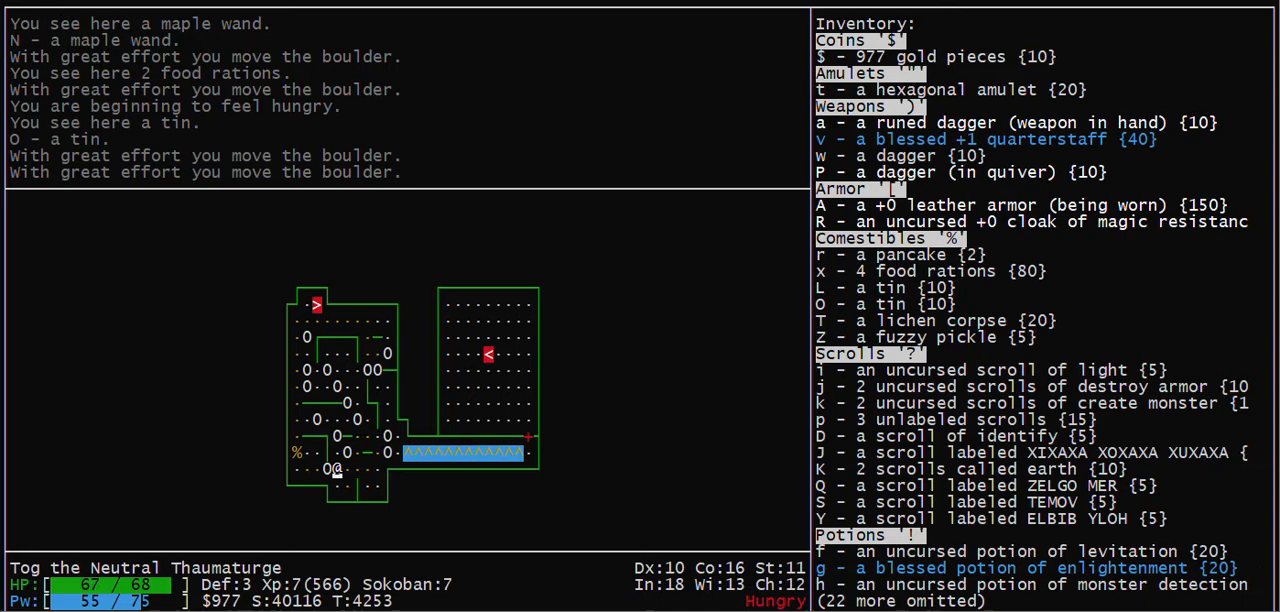
key(l)
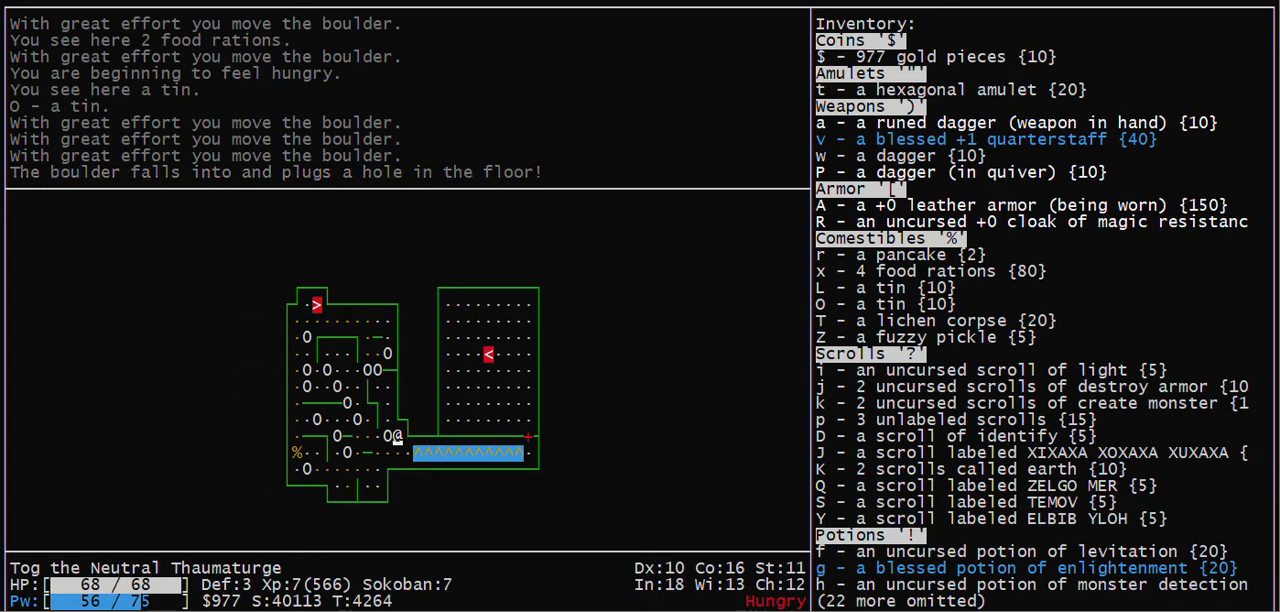
key(up)
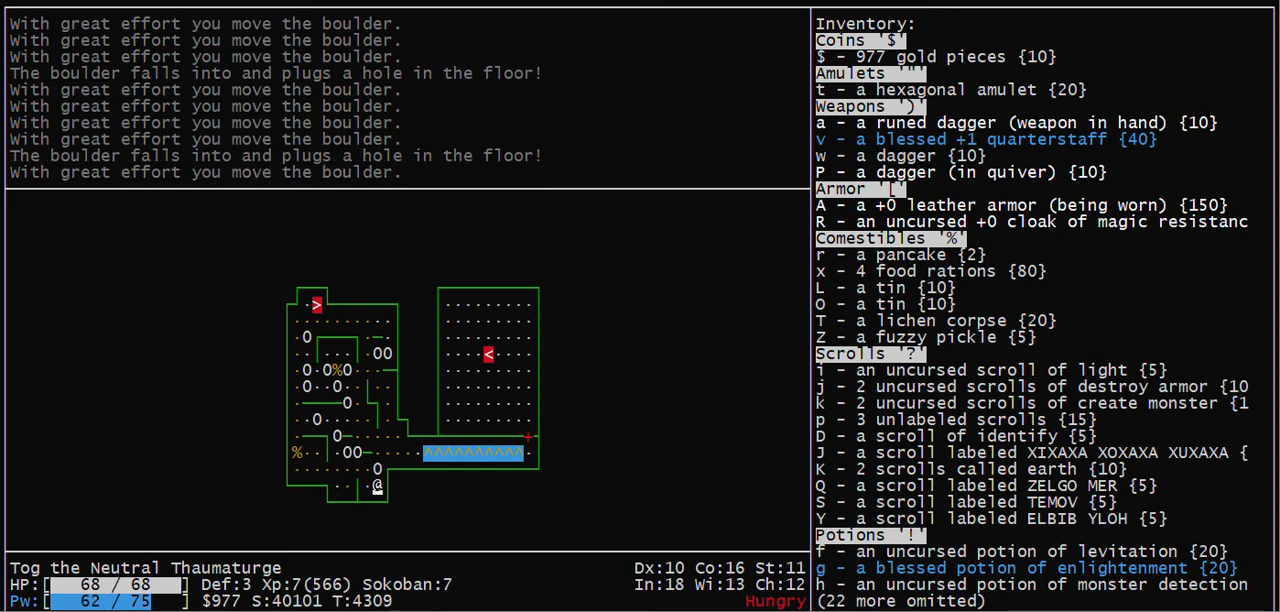
- Eat the food ration, then shove the next boulder east until it plugs a hole
key(Z)
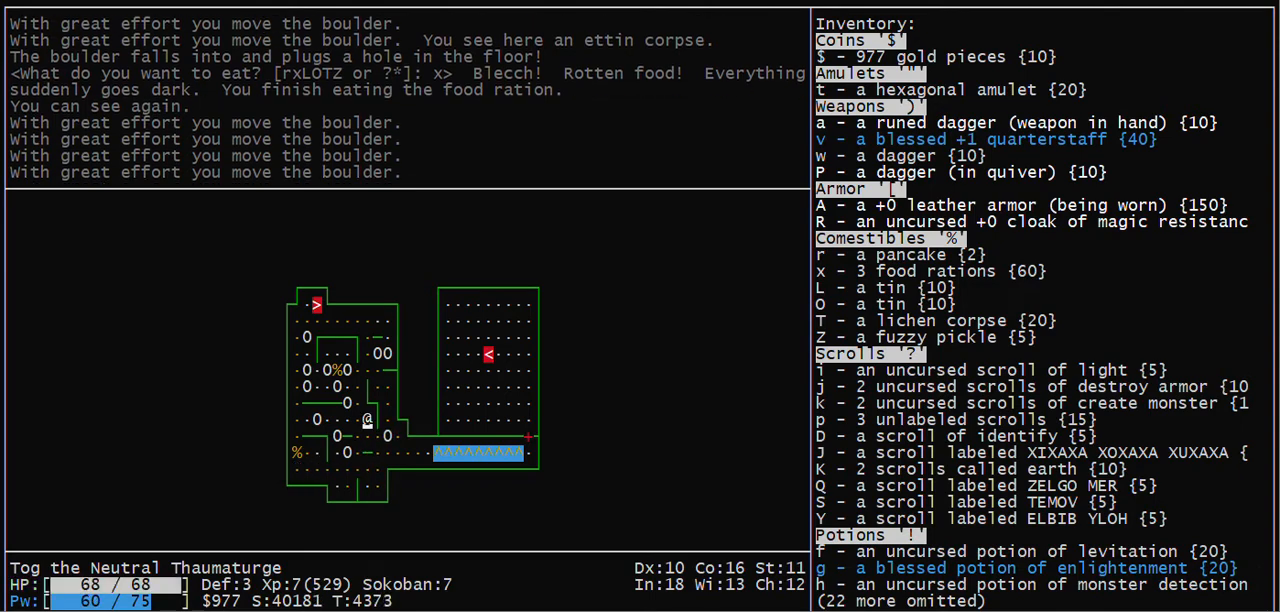
key(down)
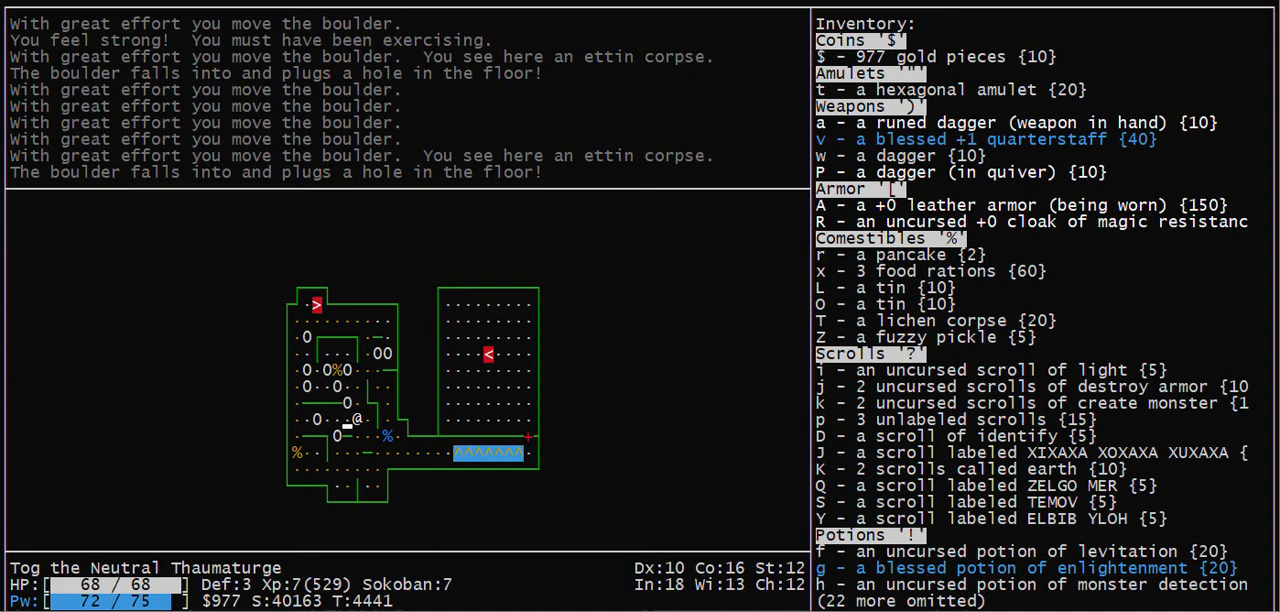
key(Down)
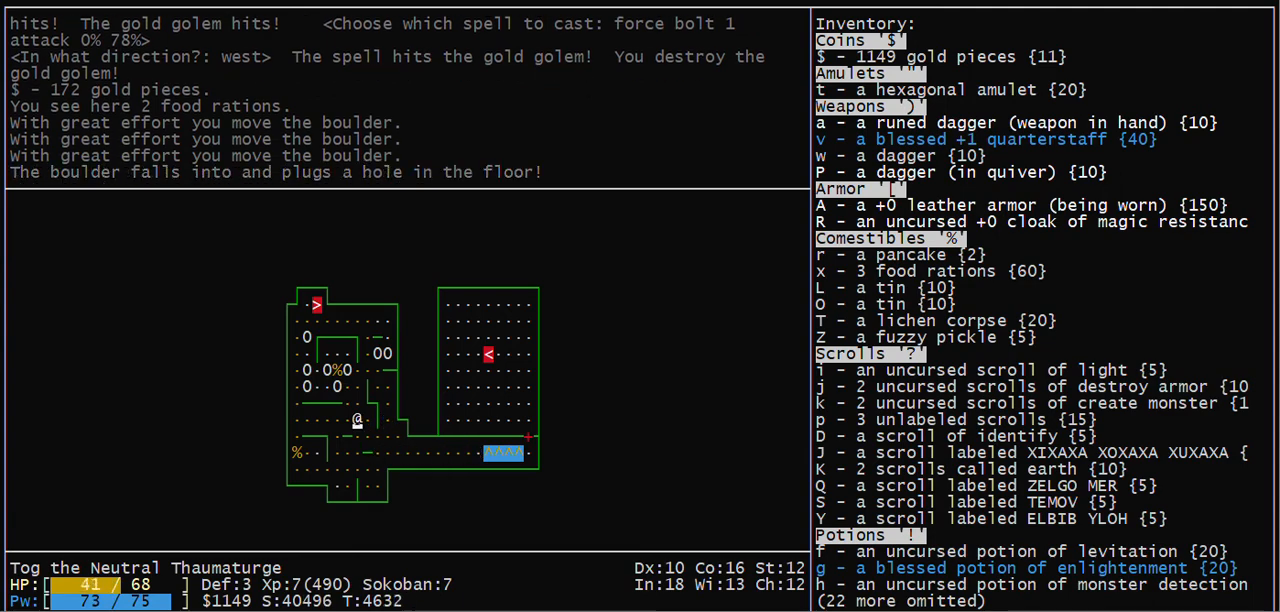
- Move a boulder out of the left room into a corridor pit and kill the spotted jelly with force bolt
key(up)
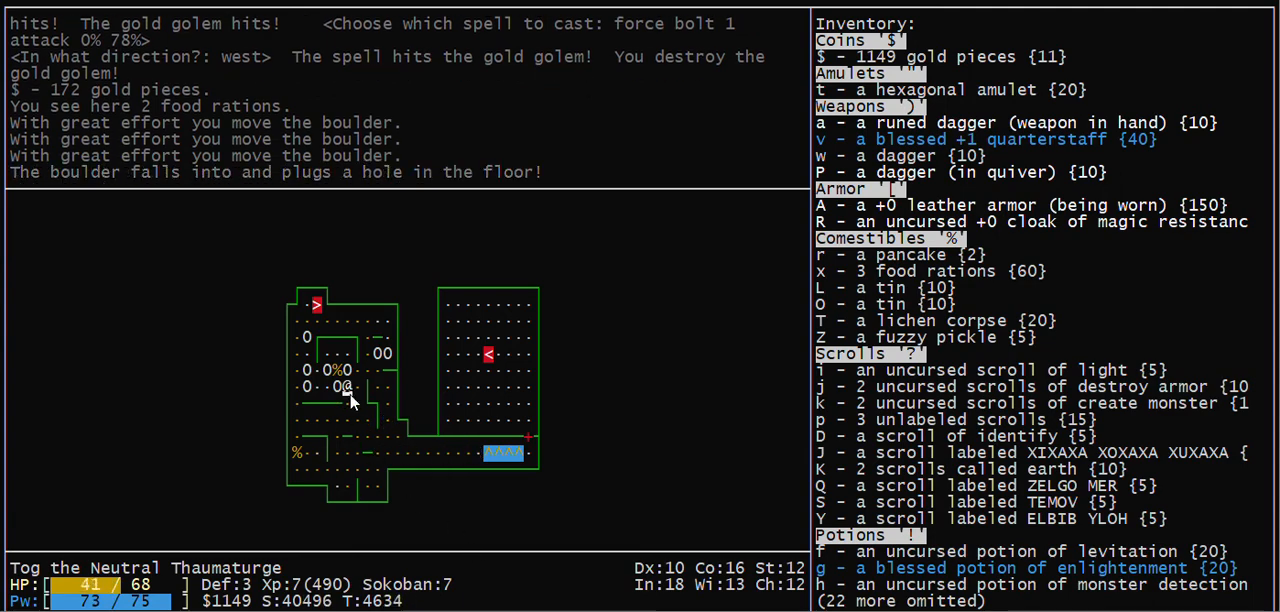
mouse_move(344, 360)
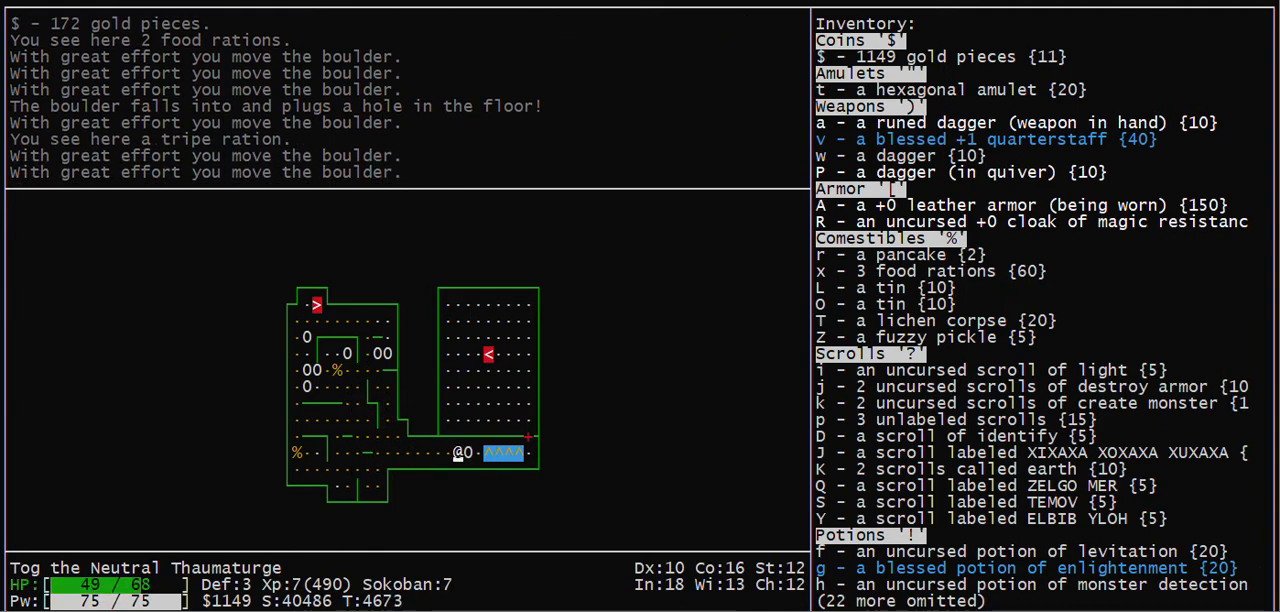
key(k)
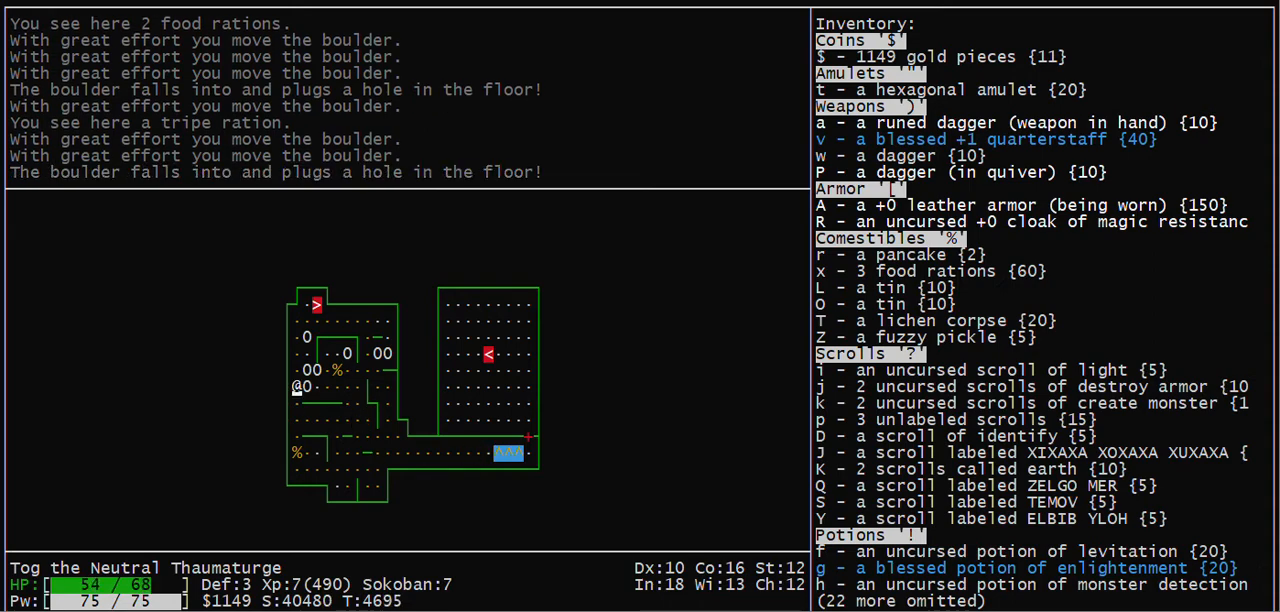
key(j)
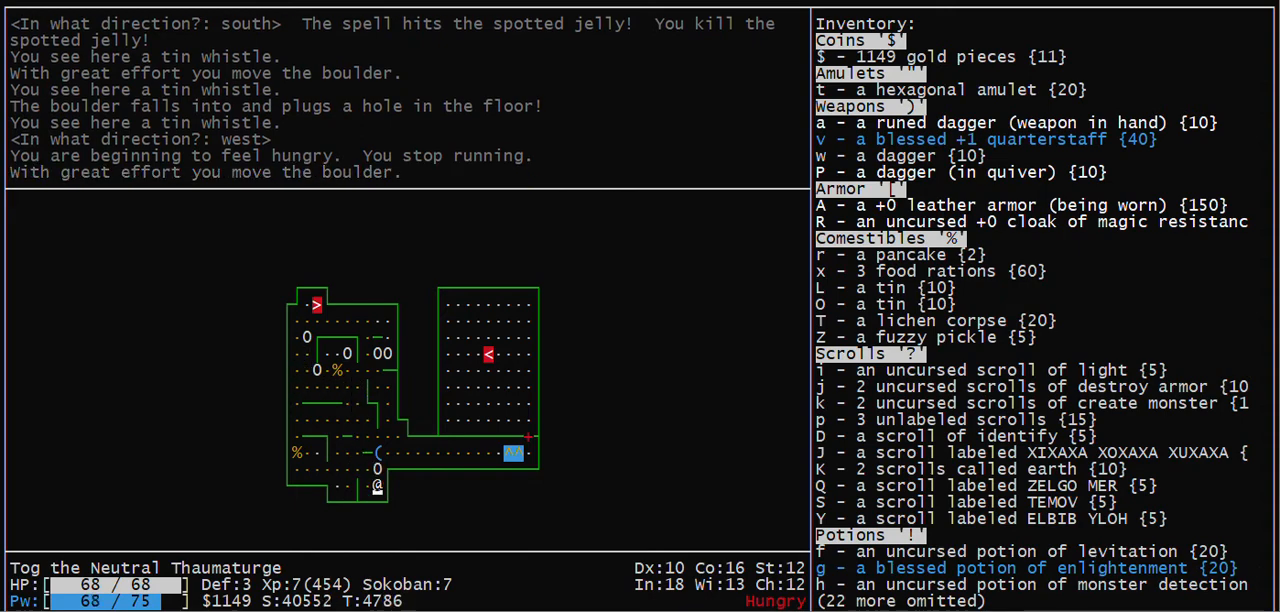
- Return to the left room and push the next boulder south toward the last hole
key(k)
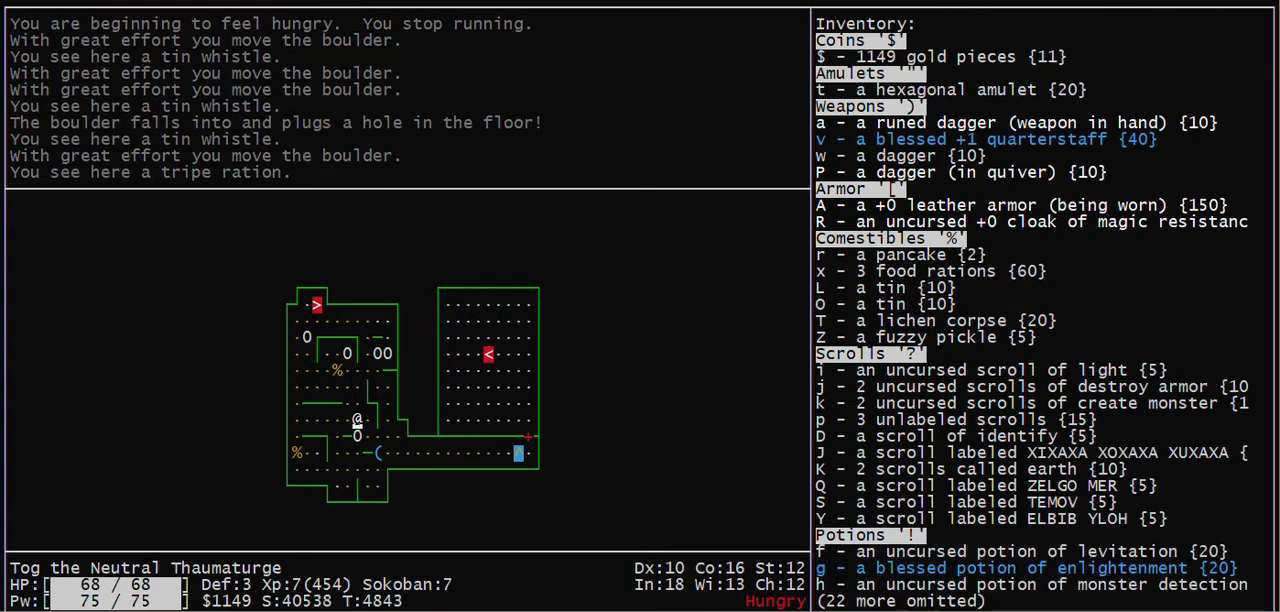
key(j)
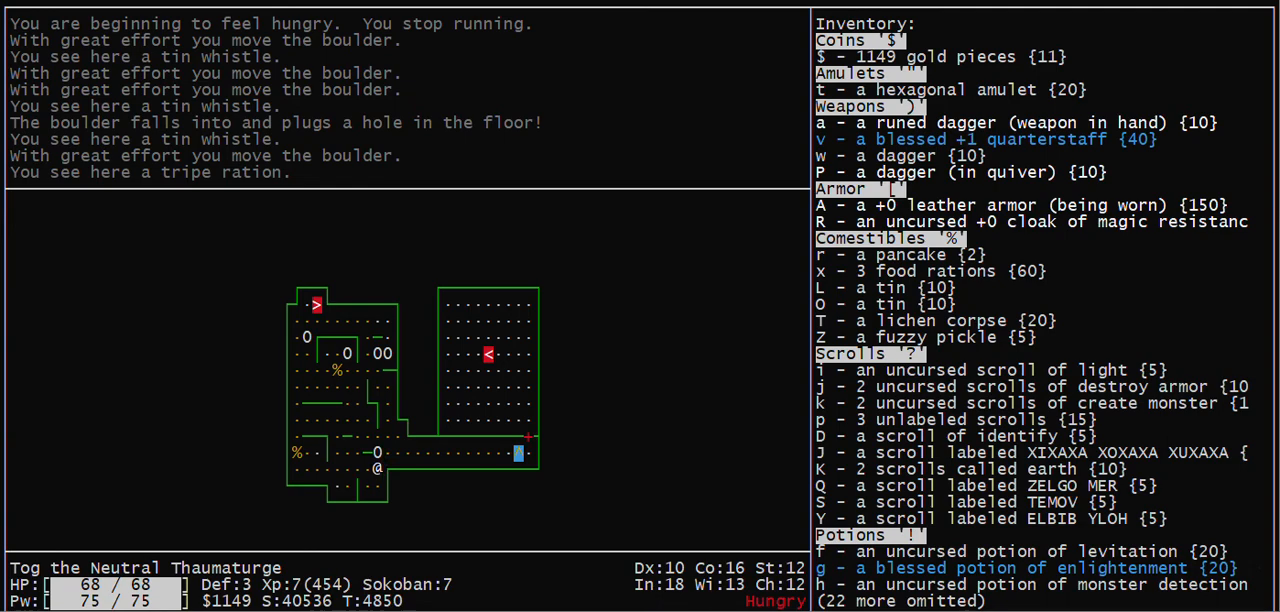